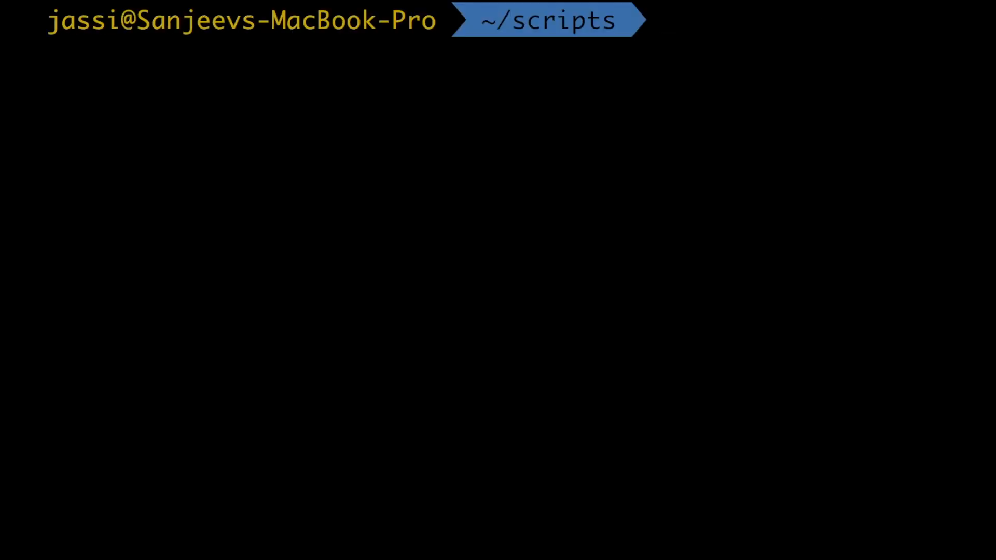
Run brew install s3fs, confirming version 1.86 is already installed, then start a listing.
text(brew install s3fs)
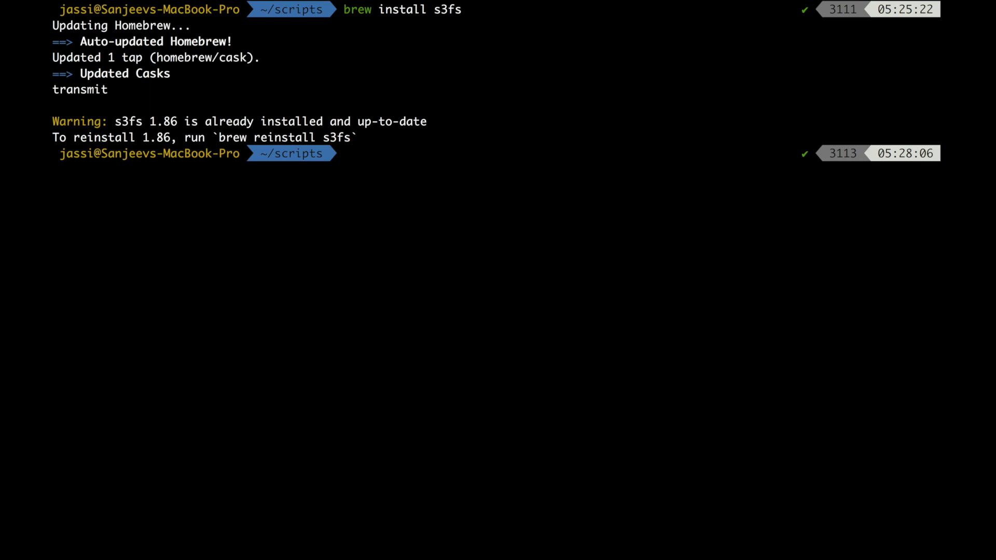
text(ls -lrt)
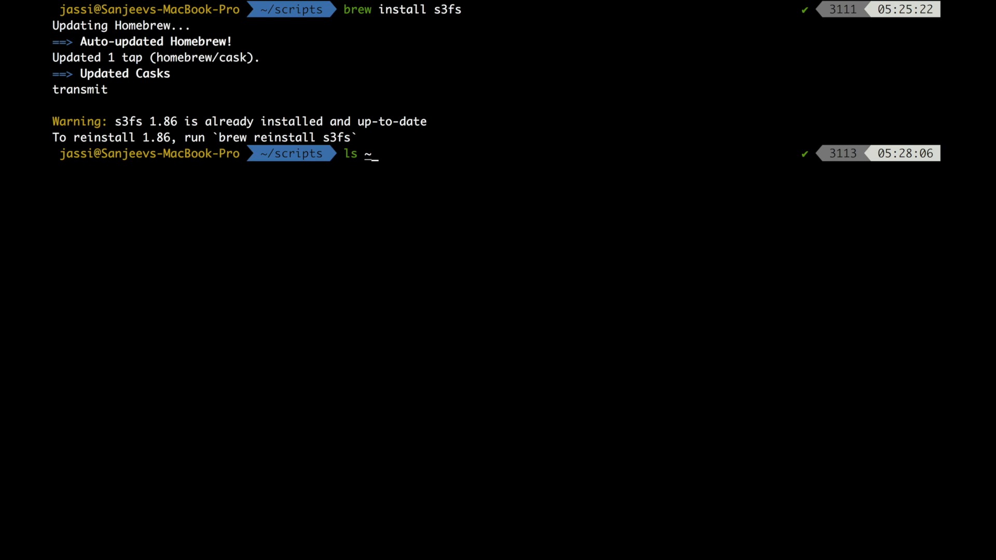
List ~/.passwd-s3fs to confirm the credentials file exists in home.
text(/)
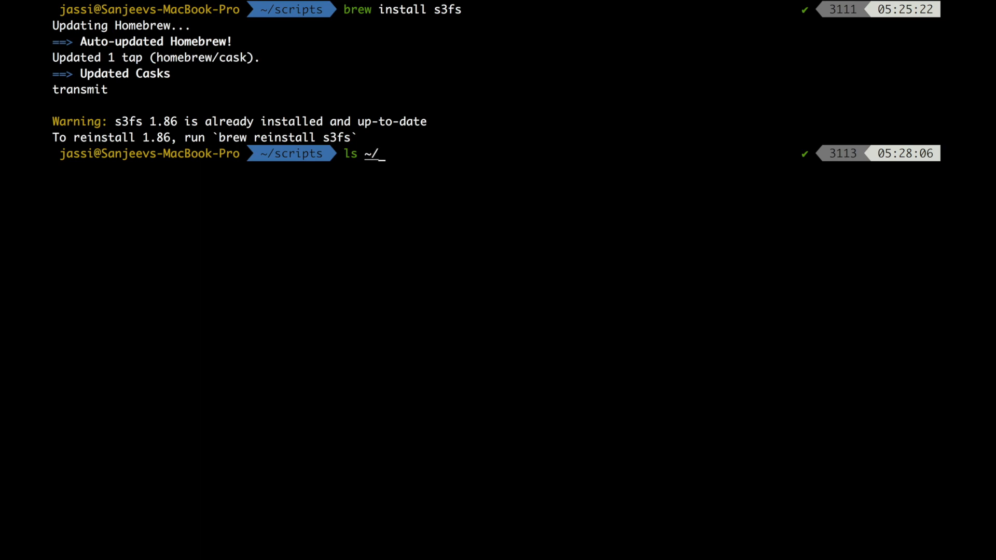
text(.passwd-s3fs)
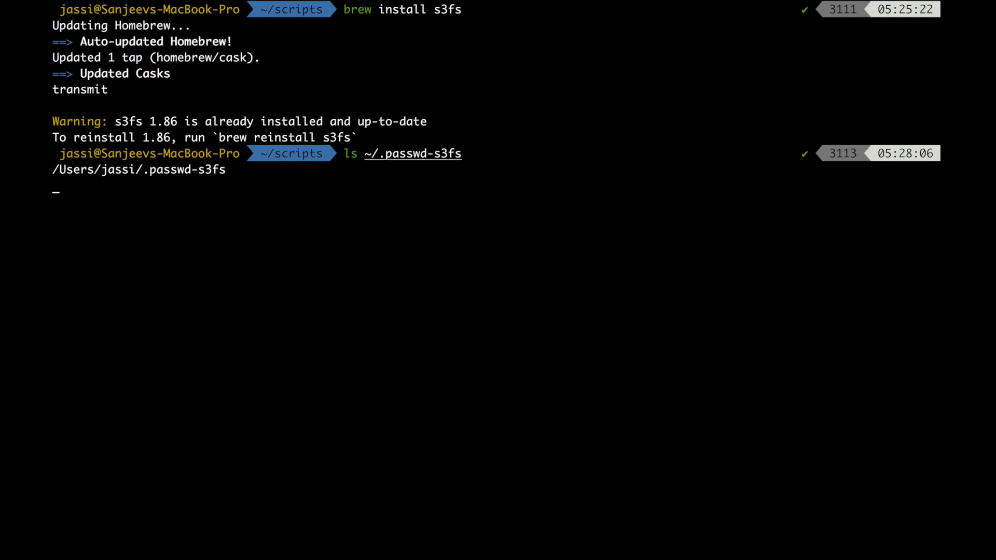
key(Return)
text(echo access_key)
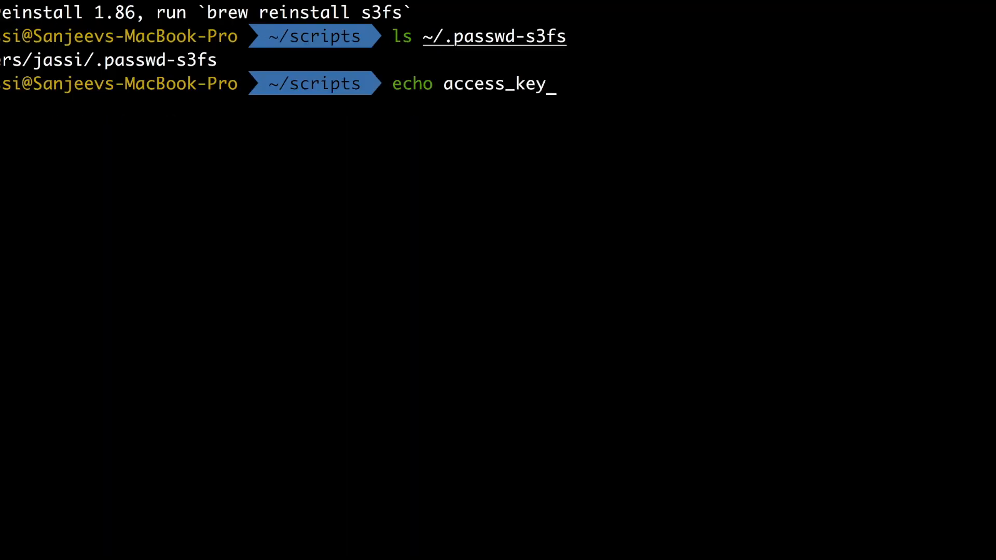
Echo access_key_id:secret_access_key into ~/.passwd-s3fs and begin an s3fs mount command.
text(id)
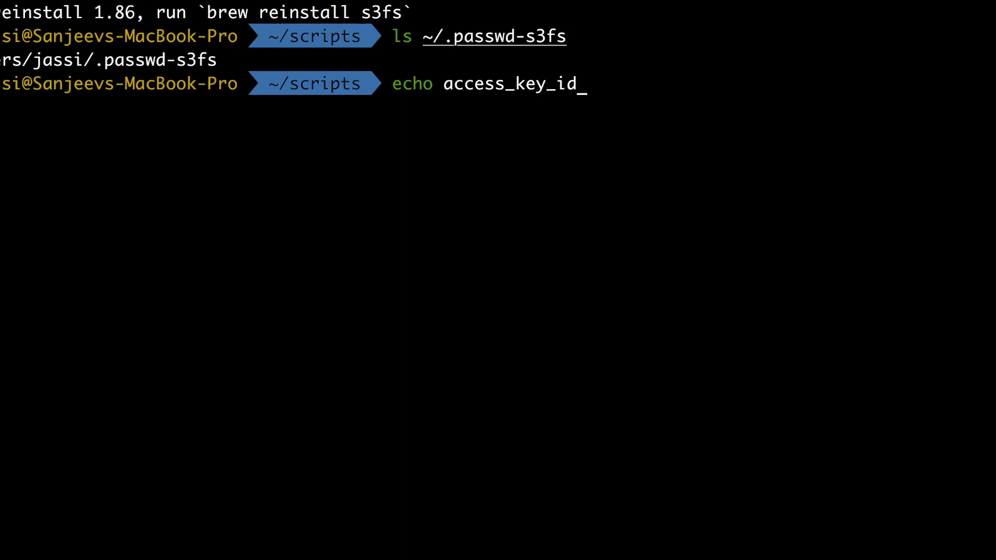
text(:secre)
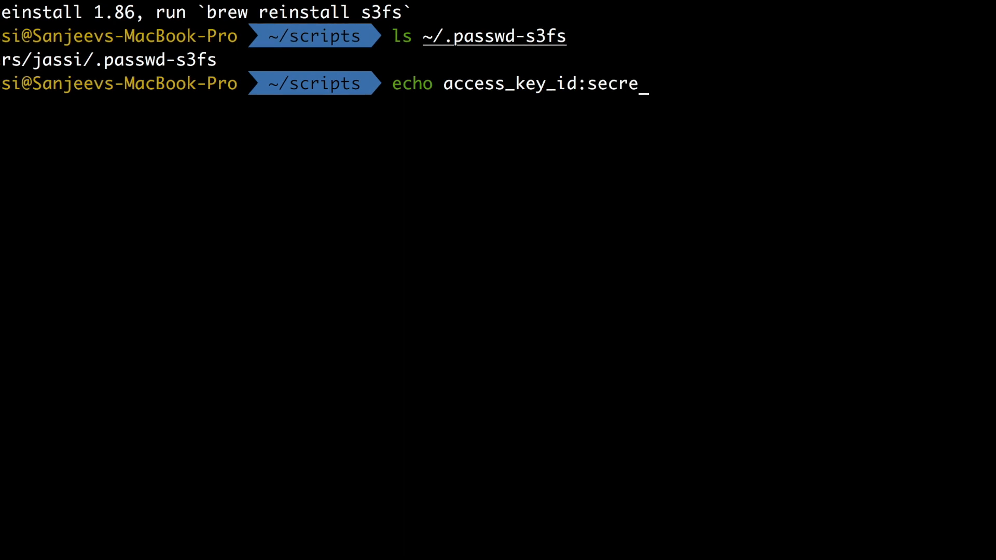
text(t)
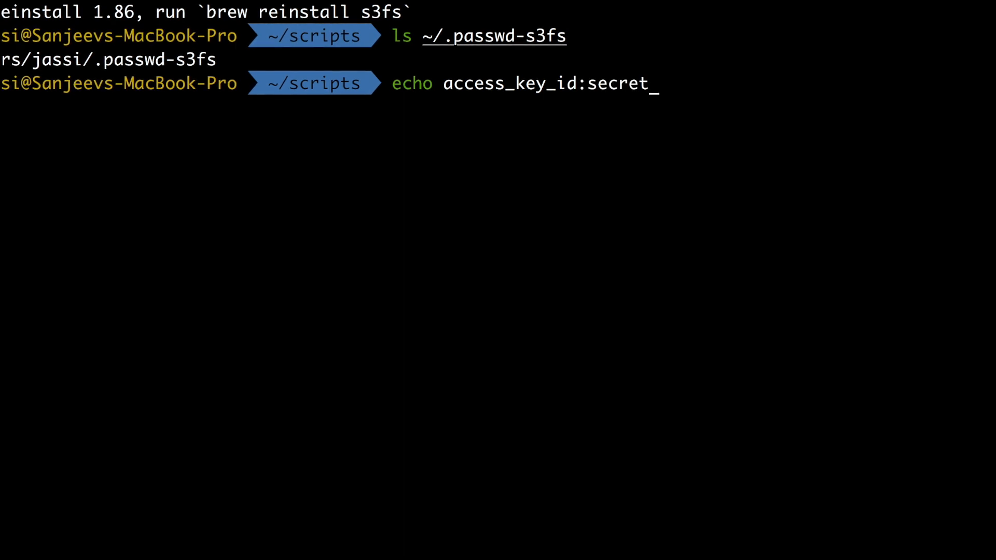
text(access_k)
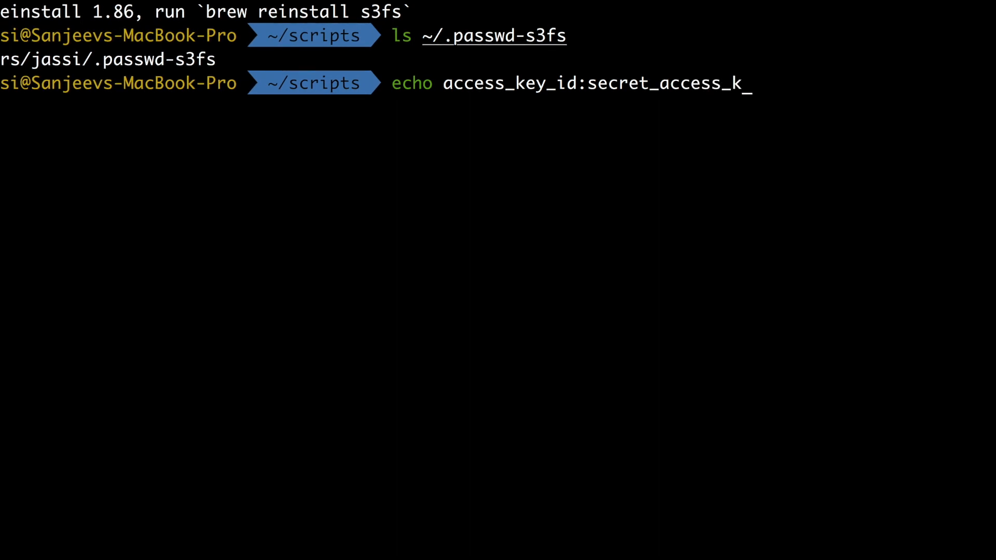
text(ey)
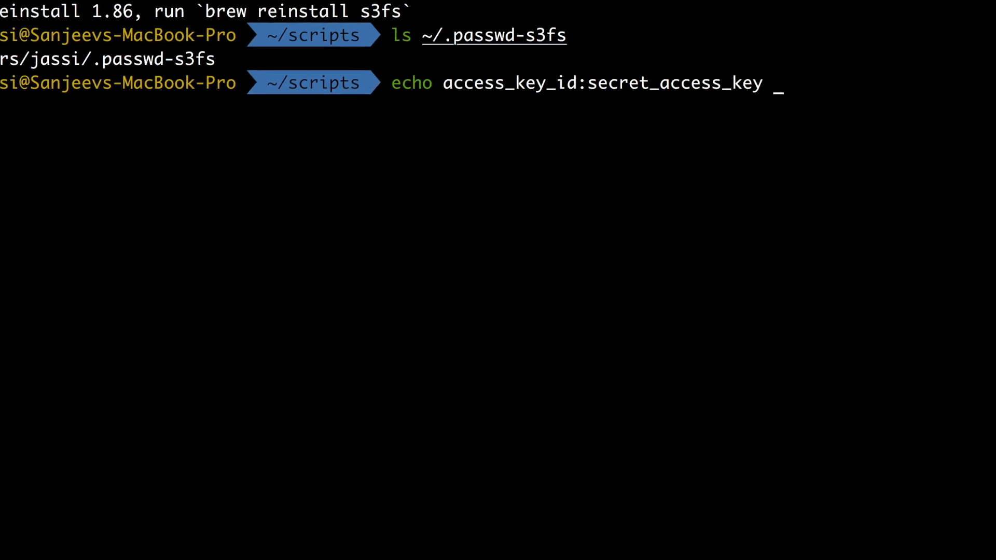
text(>~)
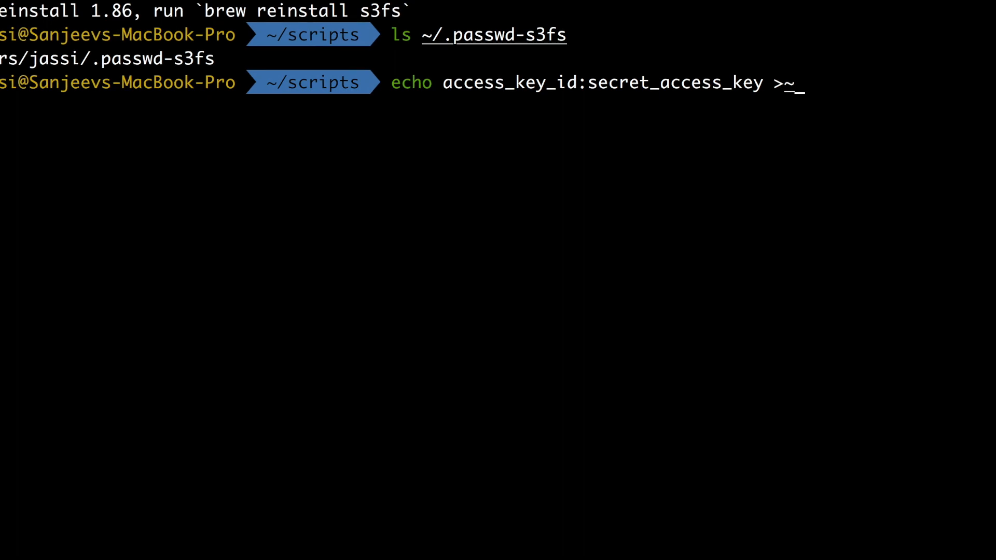
key(Backspace)
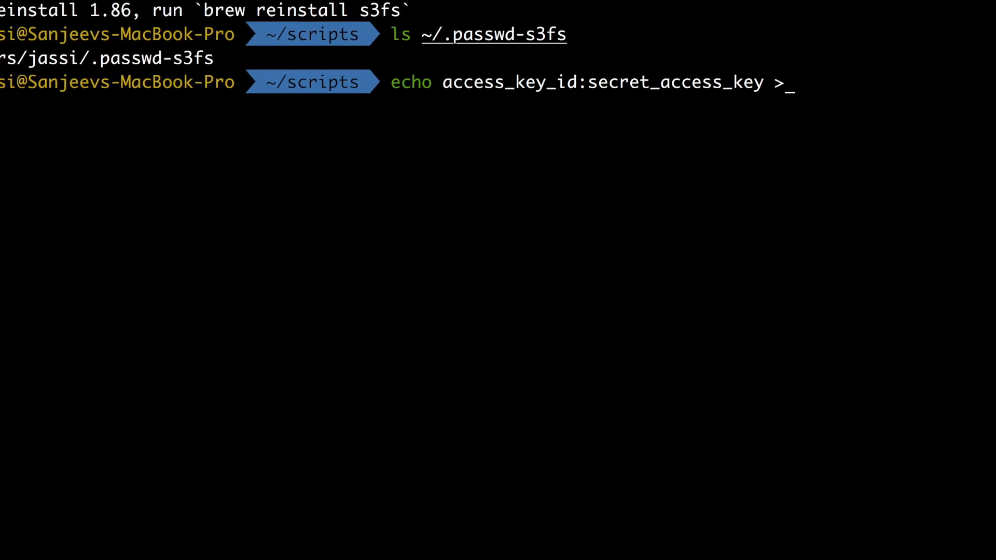
text(~/.p)
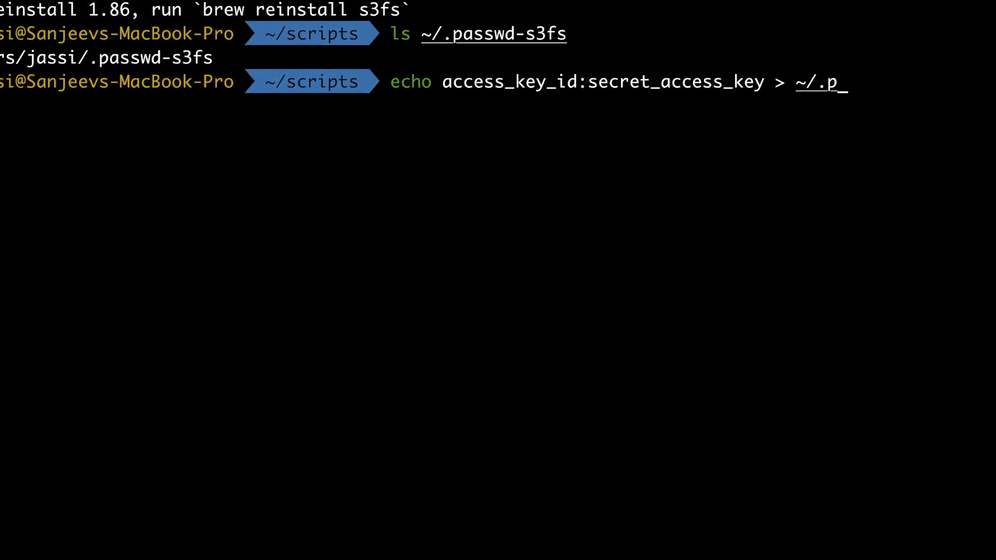
text(assw)
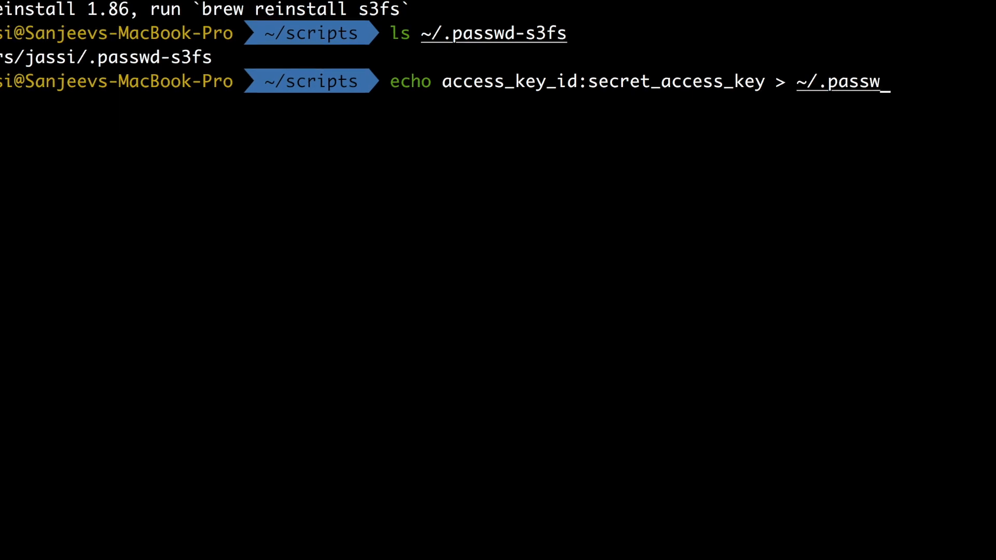
text(d-s3)
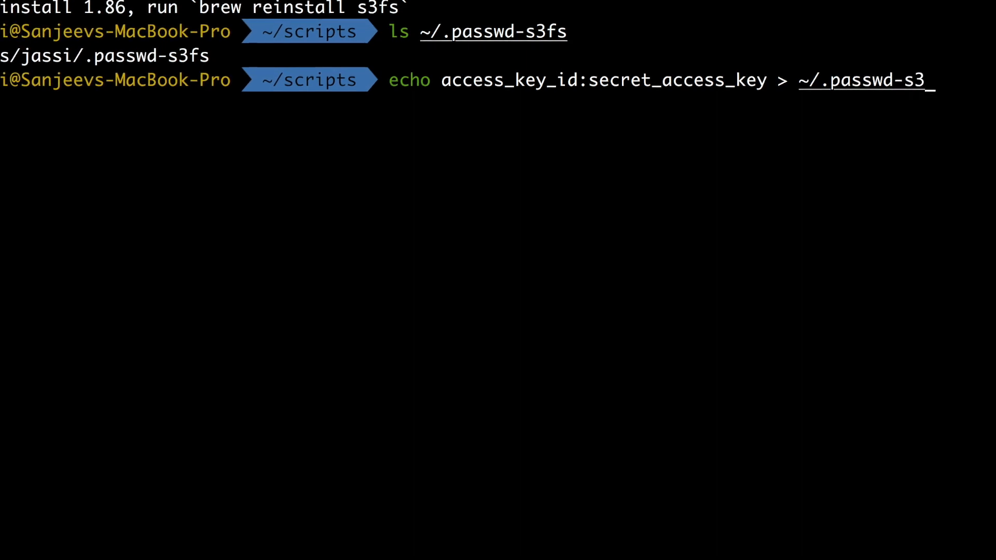
text(fs)
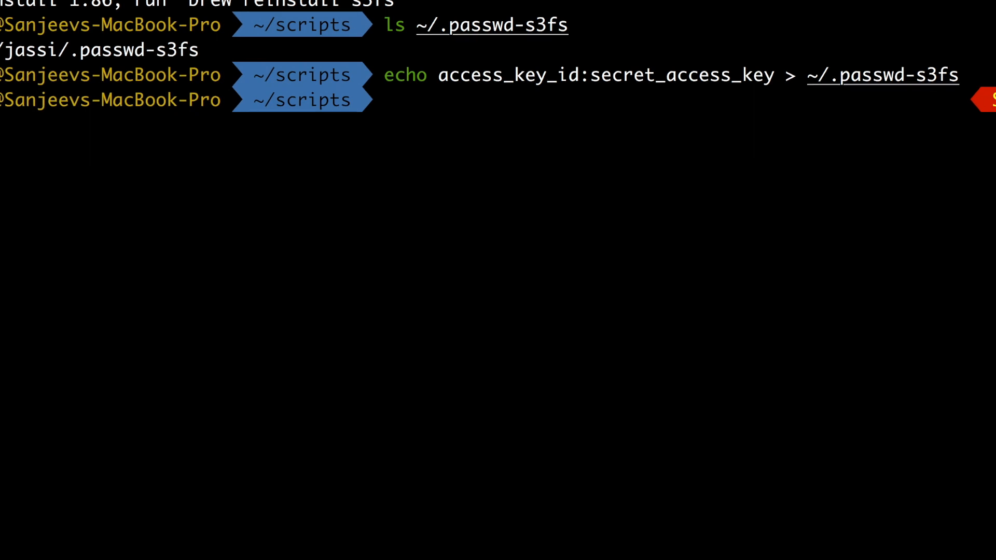
mouse_move(697, 538)
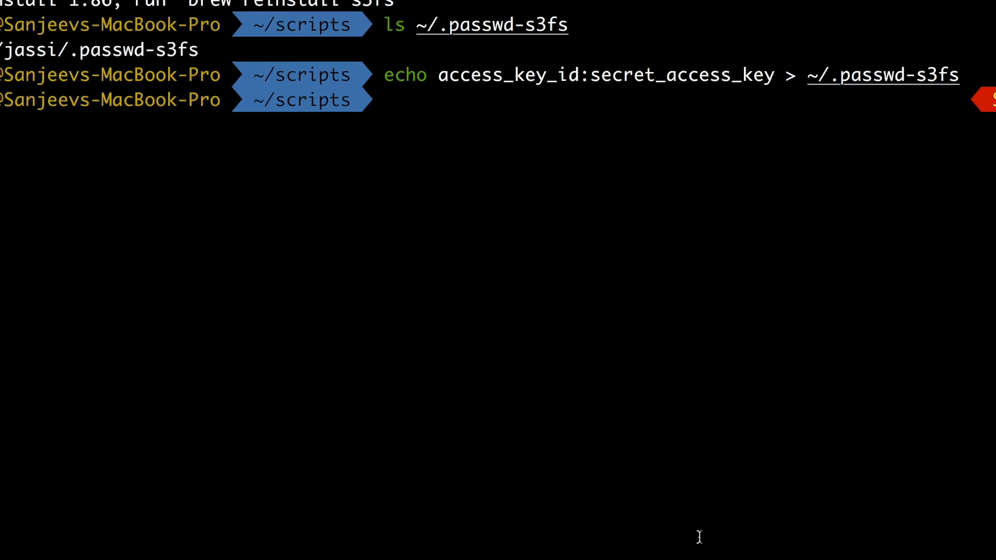
text(s3fs video-dlwd ~/s3/video-dwld)
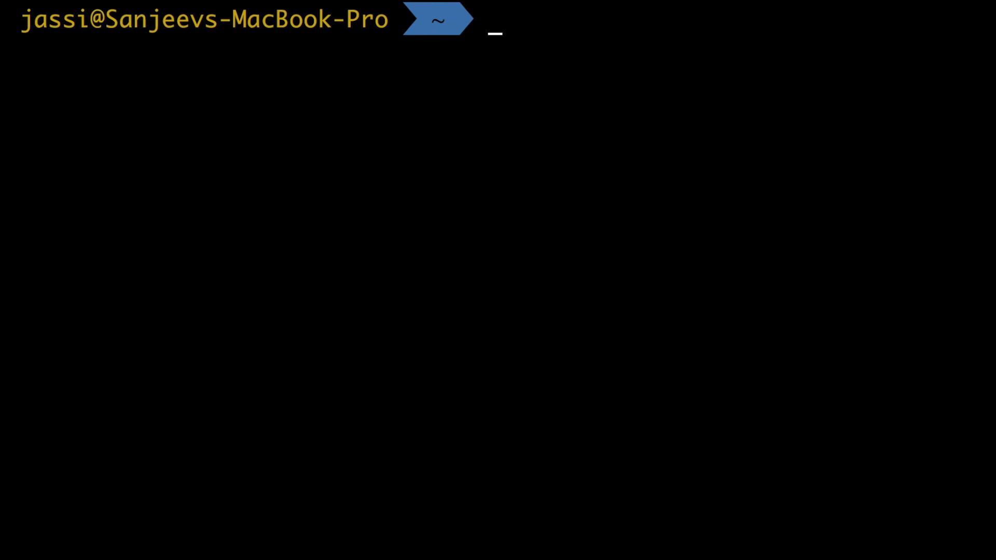
Create the ~/s3-images mount-point folder with mkdir -p and start the s3fs mount command.
text(mkdir -p ~/s3-videos)
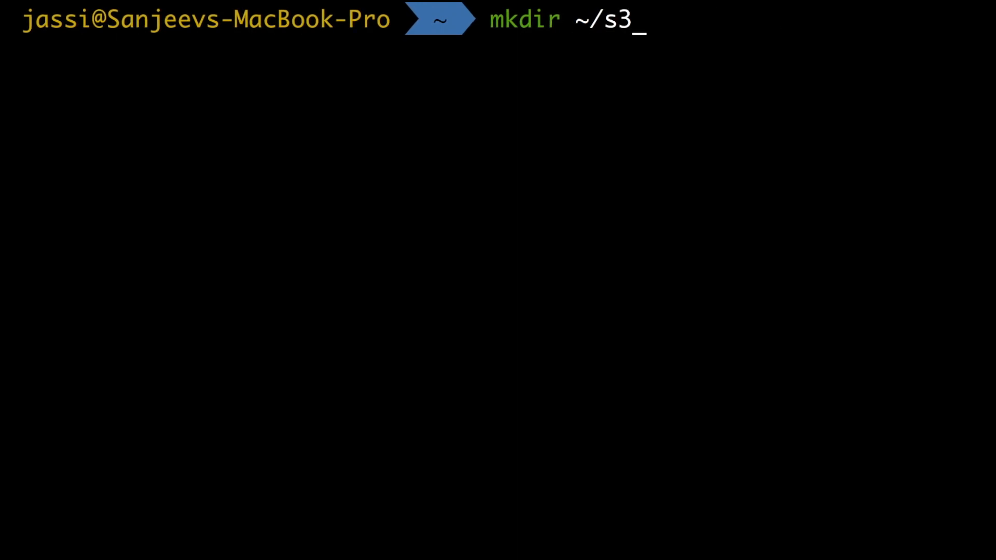
text(-images)
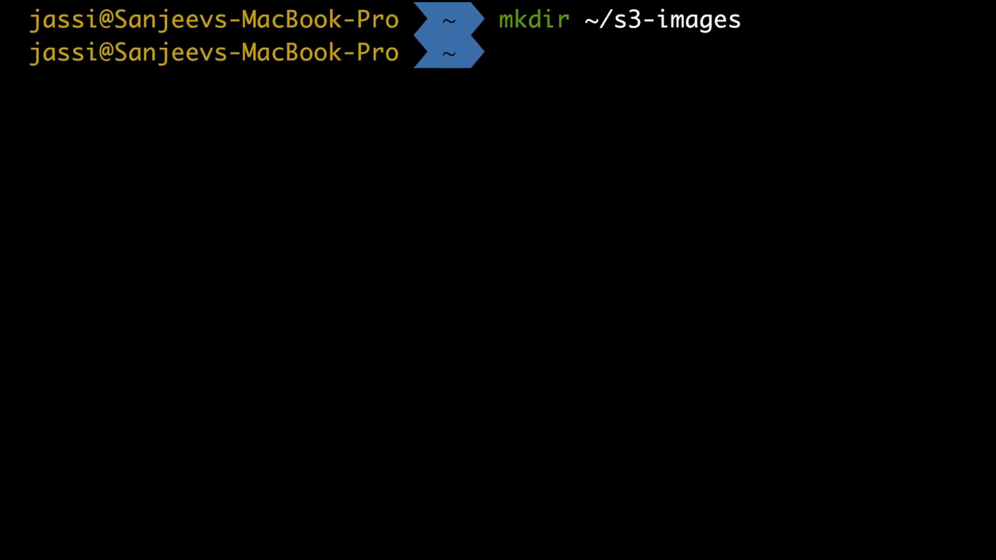
text(s3fs video-dlwd s3-videos)
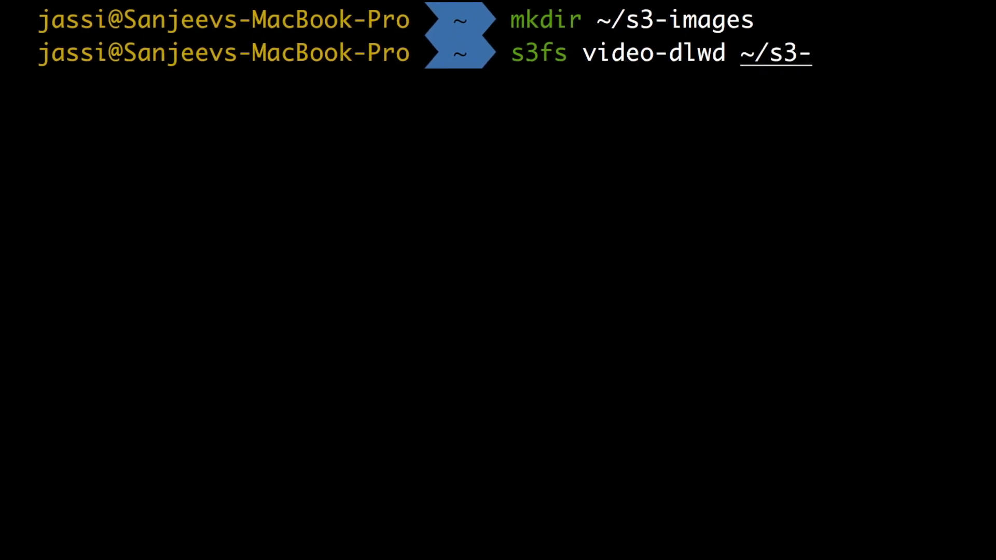
Mount video-dlwd on ~/s3-images and verify it with mount.
text(images/)
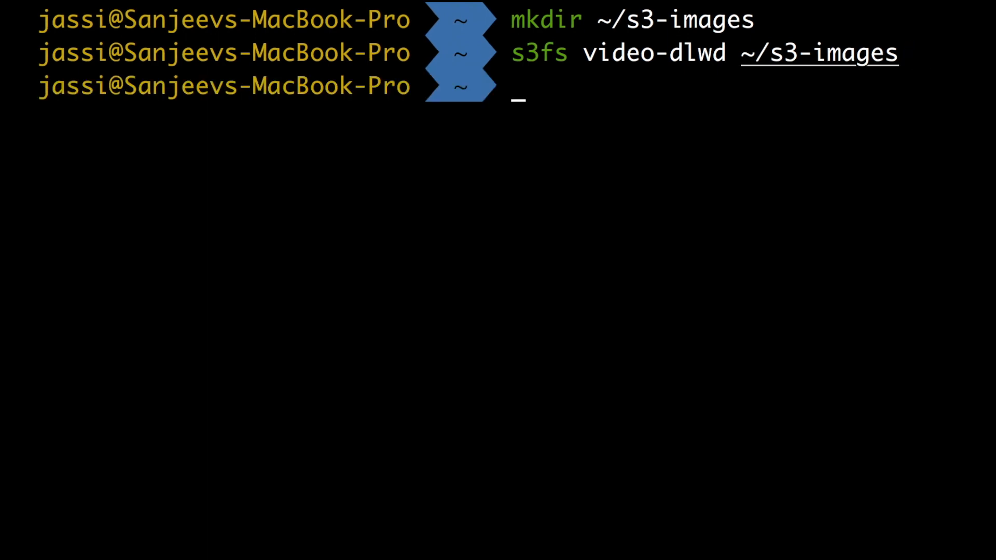
text(mount)
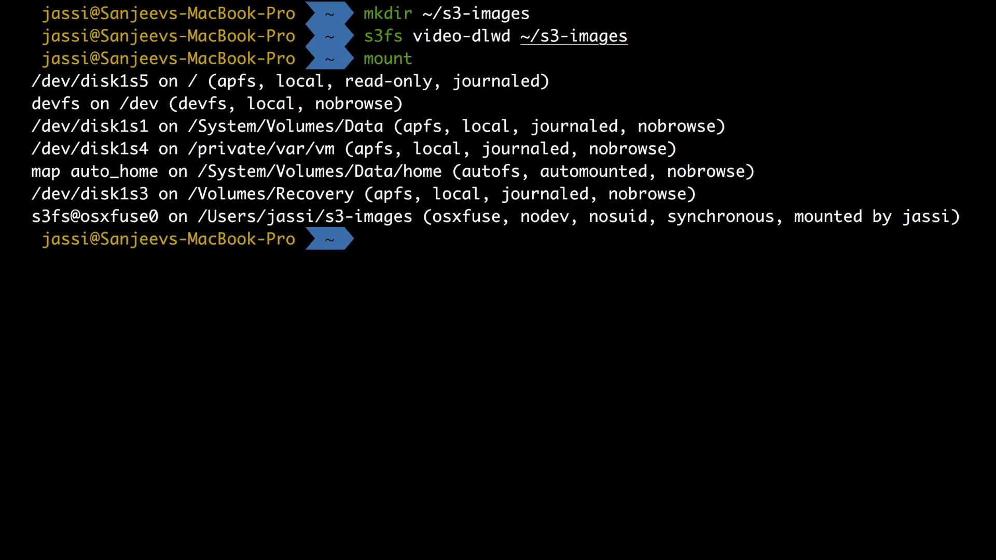
text(cd ..)
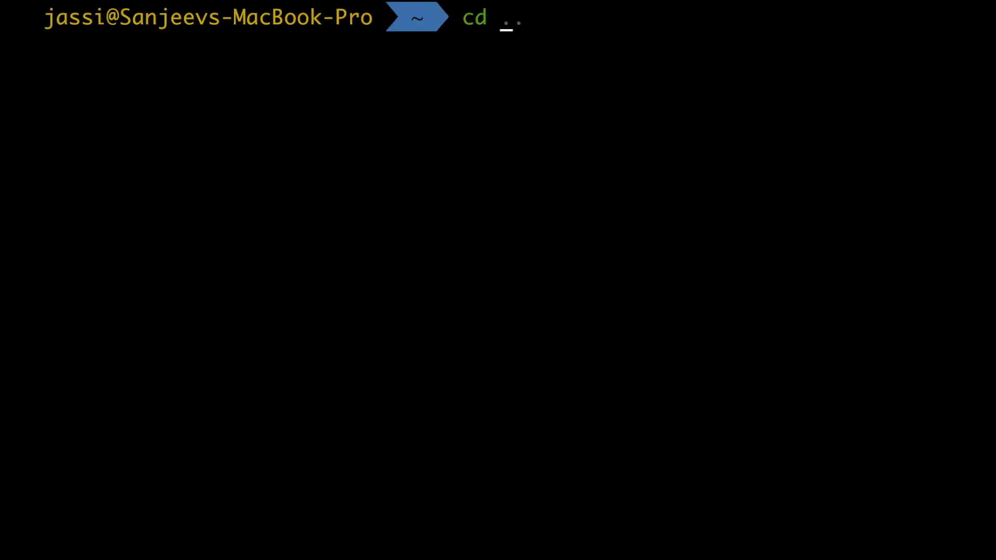
Enter s3-images and list its three JPG files, then return to home.
text(s3-images/)
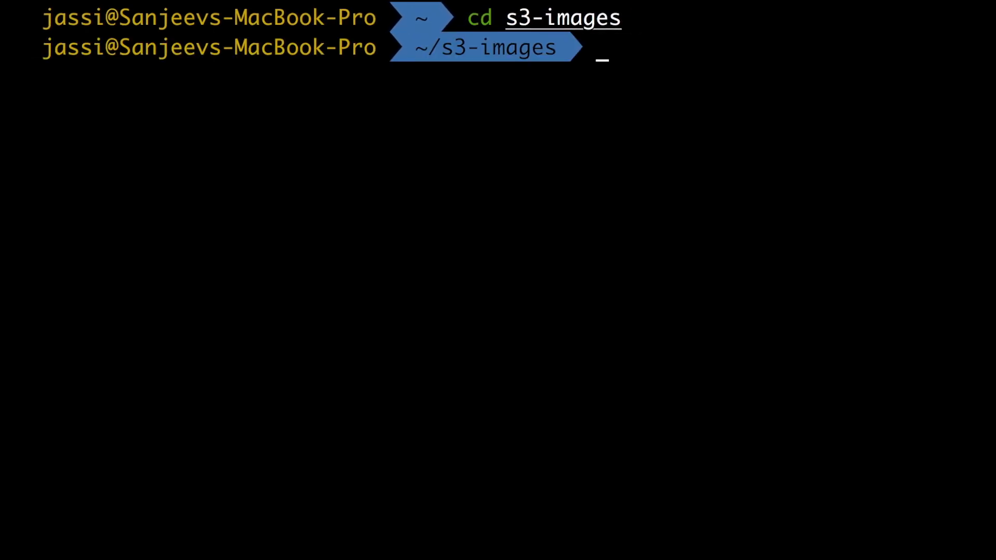
text(ls)
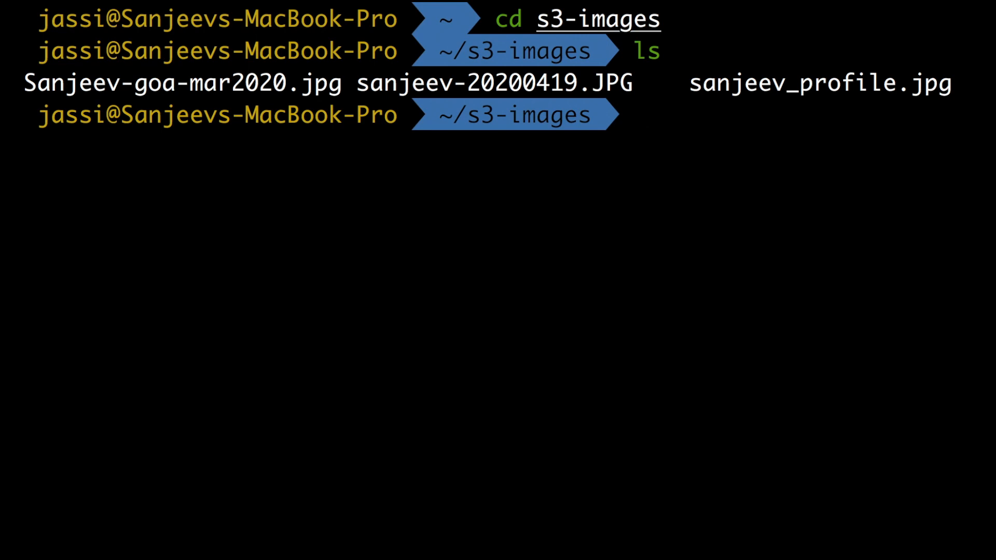
text(cd ..)
text(umount ~/)
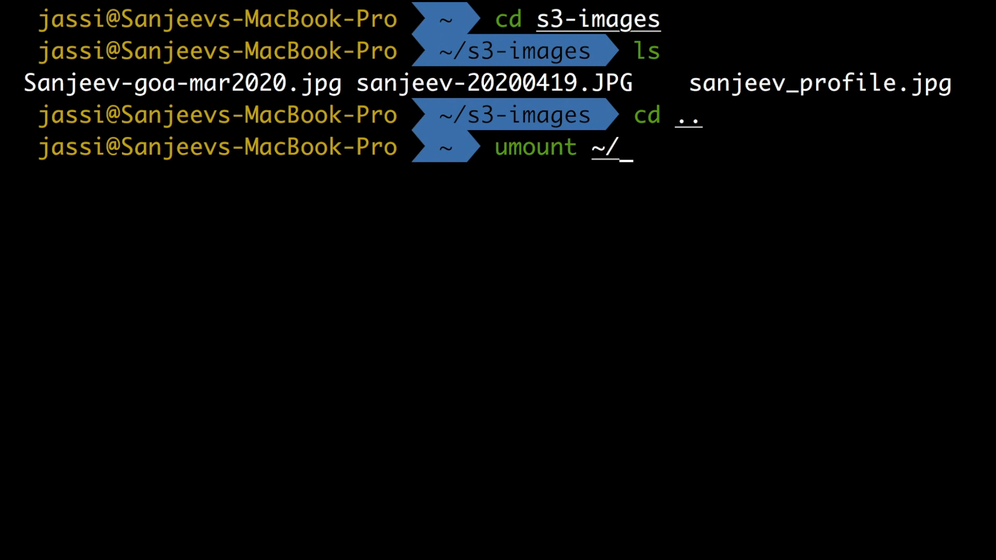
Unmount the bucket from ~/s3-images with umount.
text(s3-images)
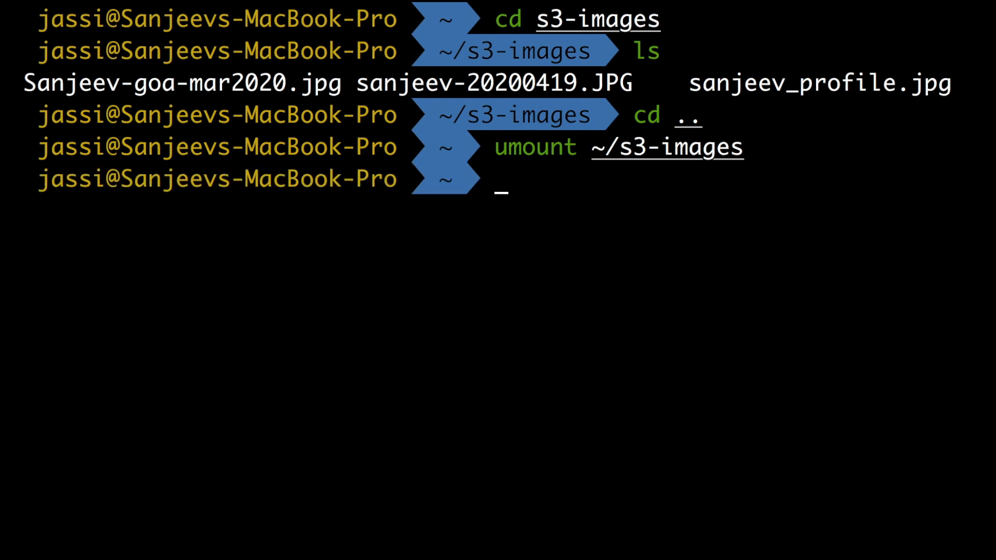
text(mloun)
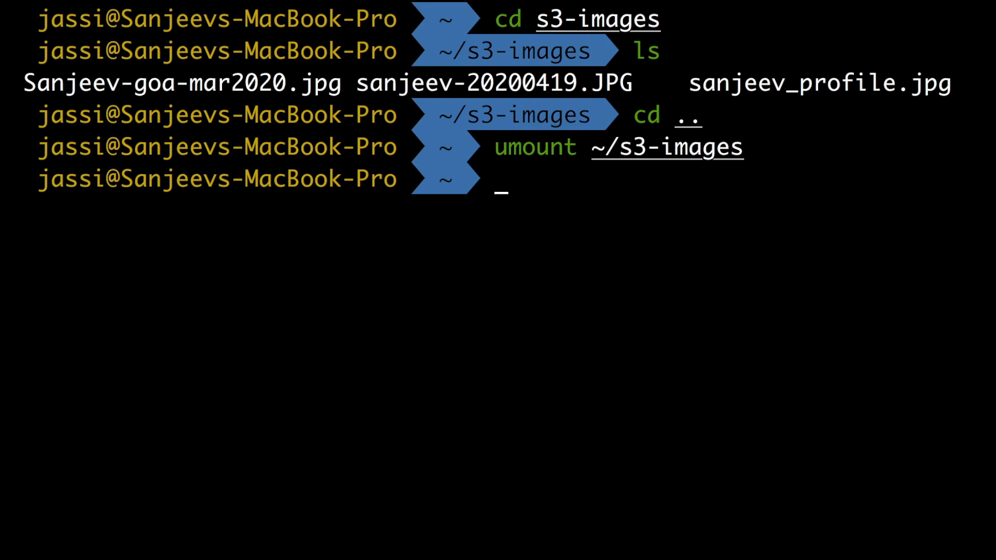
text(mount)
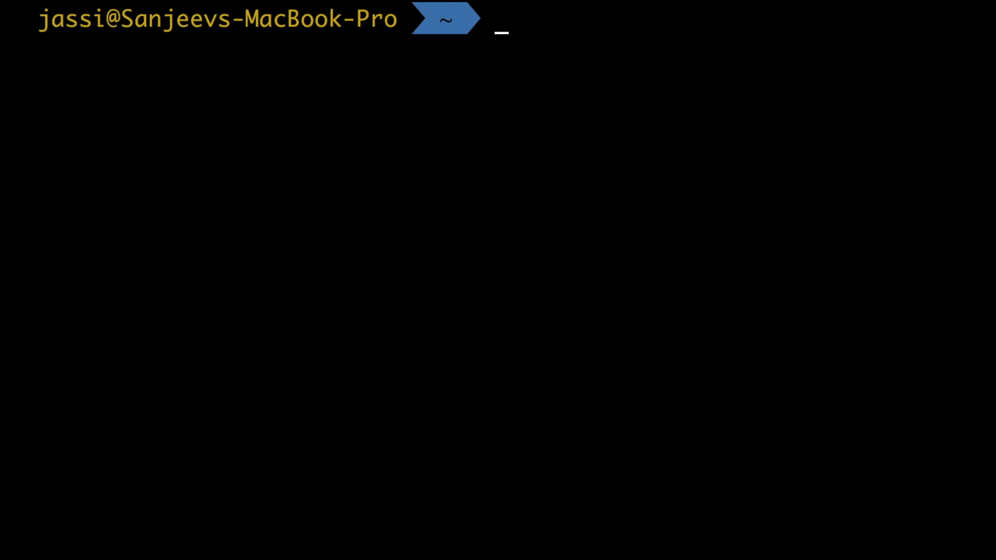
Remove the s3-images folder with rm -rf.
text(rm -rf s3-videos)
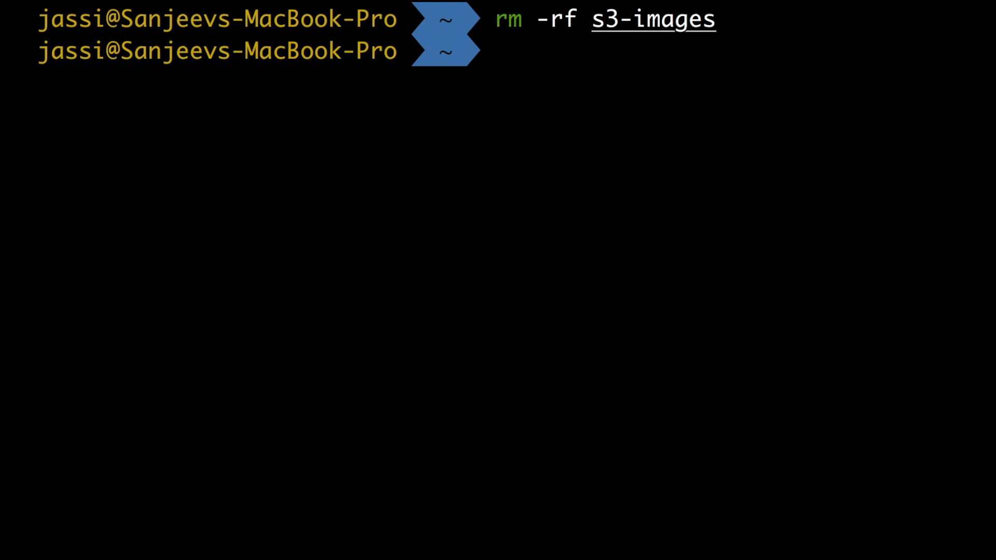
key(Return)
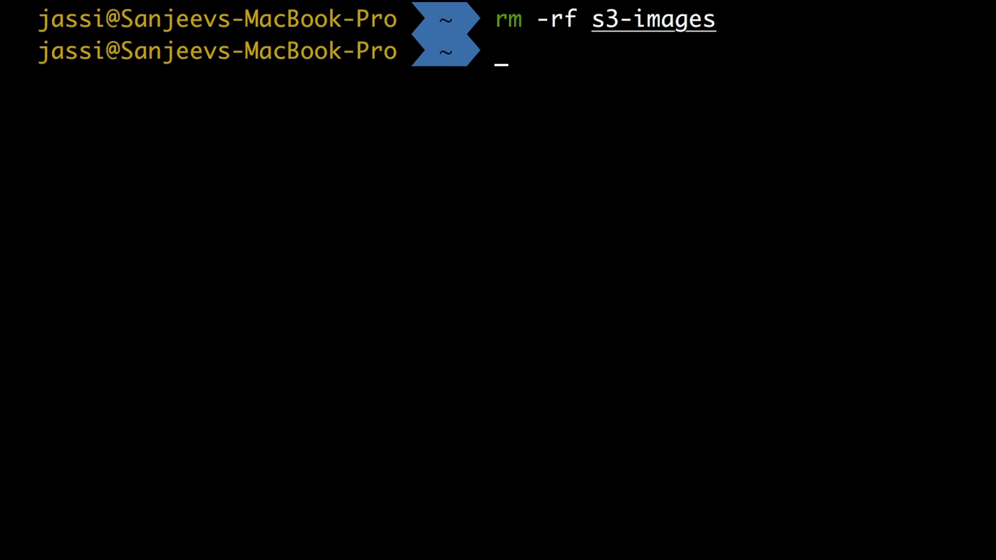